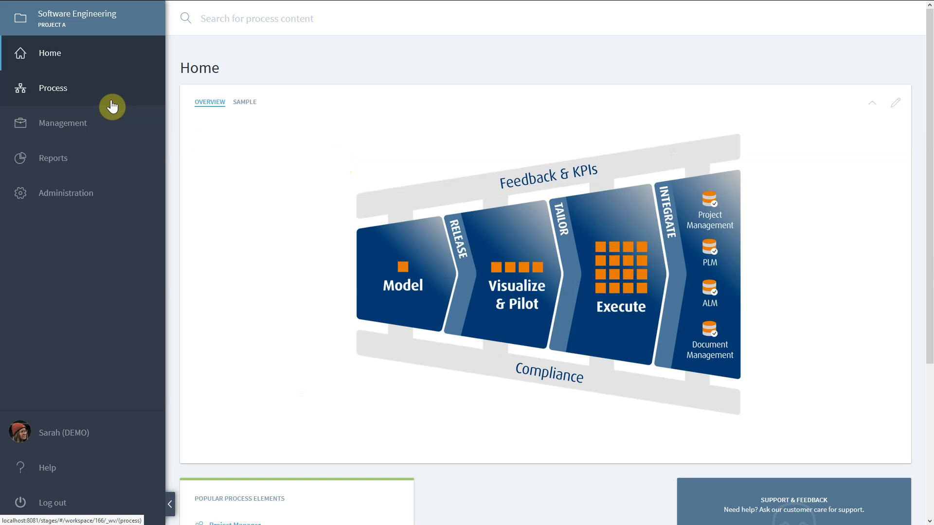
{"action": "mouse_move", "coordinate": [104, 101]}
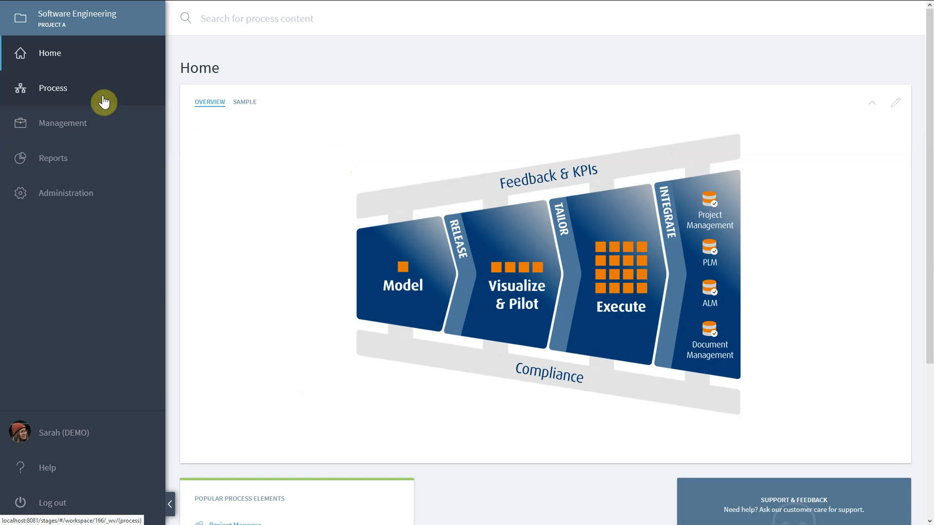
Open the process content and its Workflows and Activities folder with eight workflows
{"action": "left_click", "coordinate": [53, 88]}
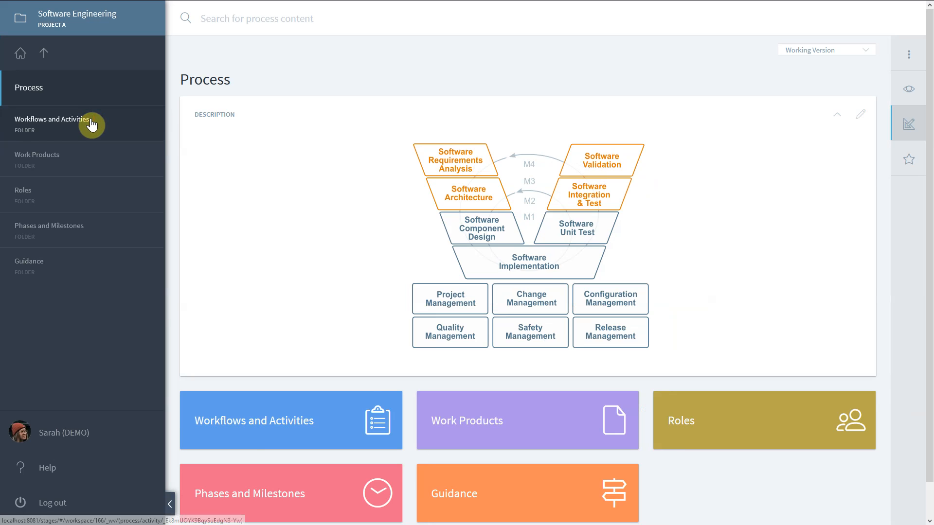
{"action": "left_click", "coordinate": [53, 119]}
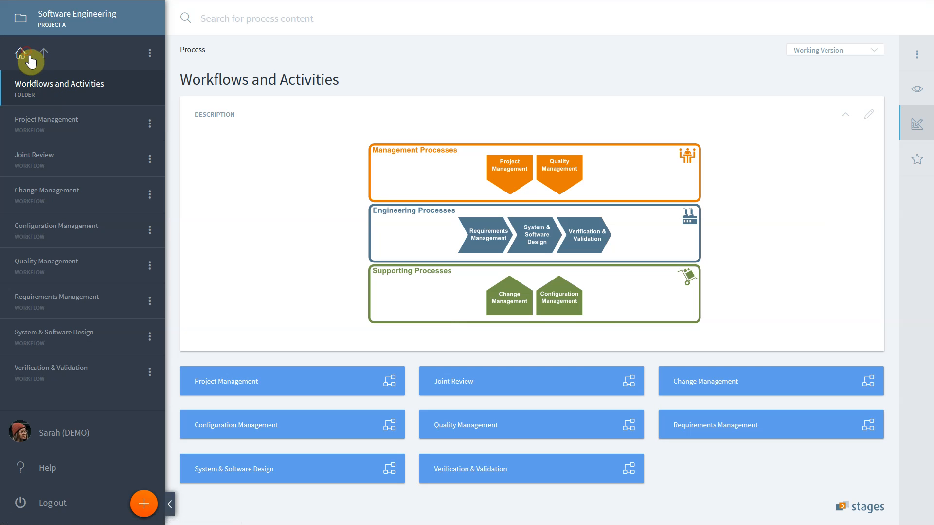
View the workspace Management settings (metamodel, process kind), then return Home
{"action": "left_click", "coordinate": [29, 53]}
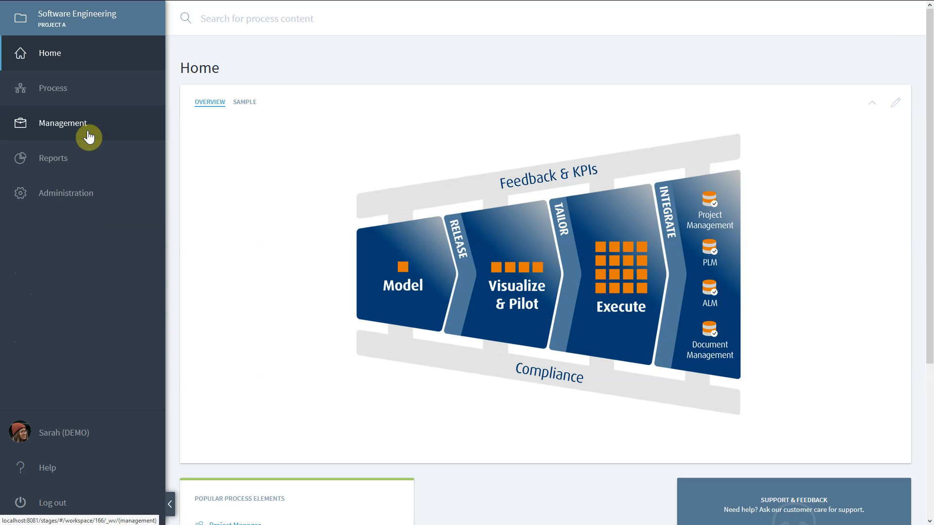
{"action": "left_click", "coordinate": [62, 123]}
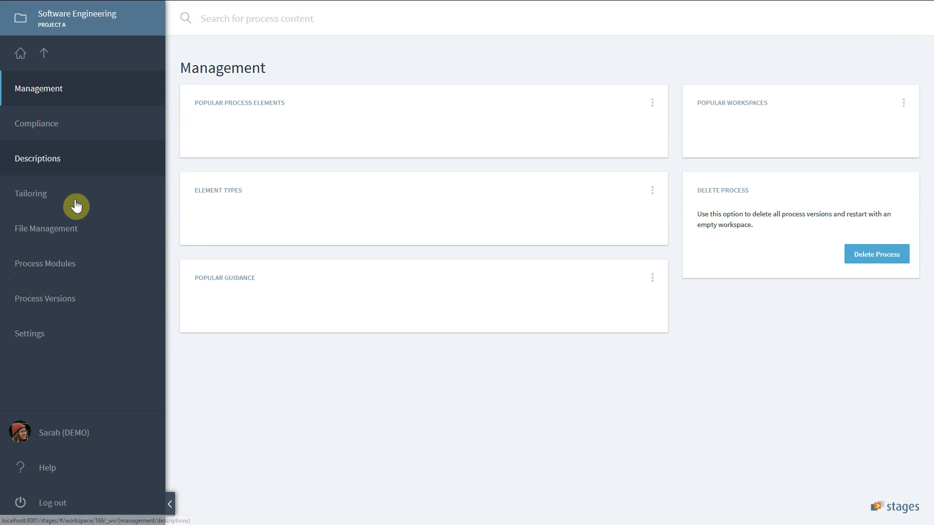
{"action": "left_click", "coordinate": [29, 333]}
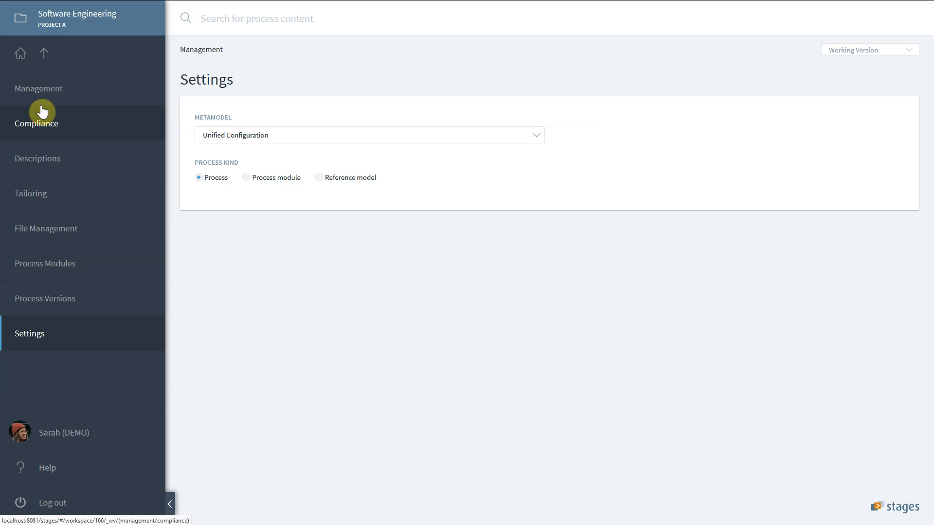
{"action": "left_click", "coordinate": [21, 53]}
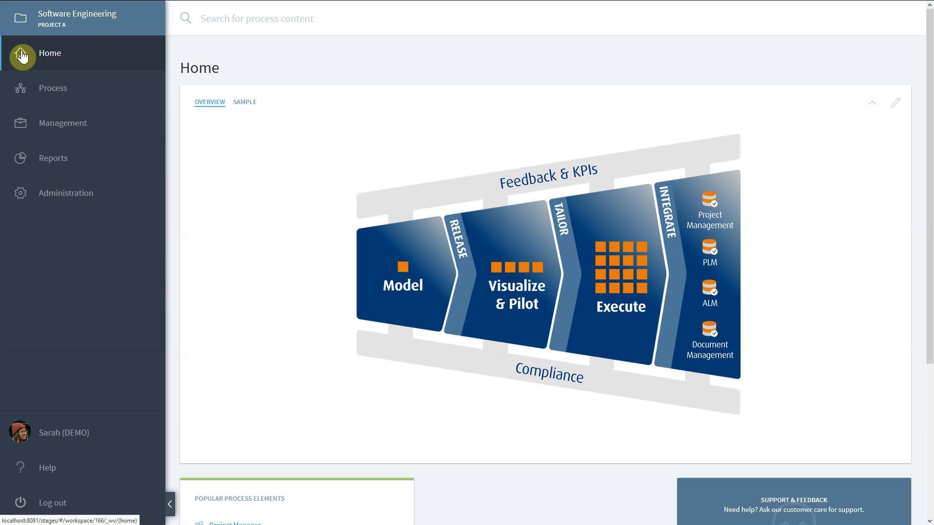
Browse the workspace hierarchy from Process up to Programs and Projects (Project A, Project C)
{"action": "left_click", "coordinate": [52, 87]}
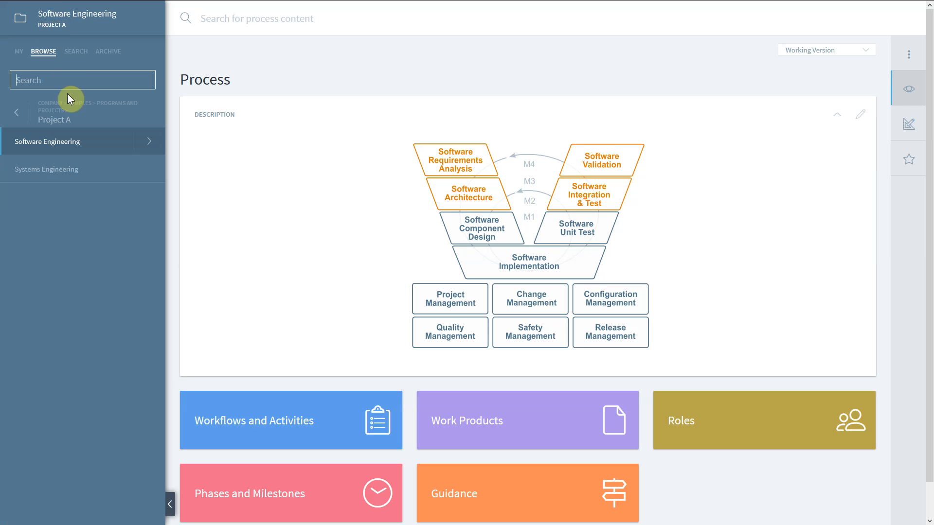
{"action": "left_click", "coordinate": [17, 112]}
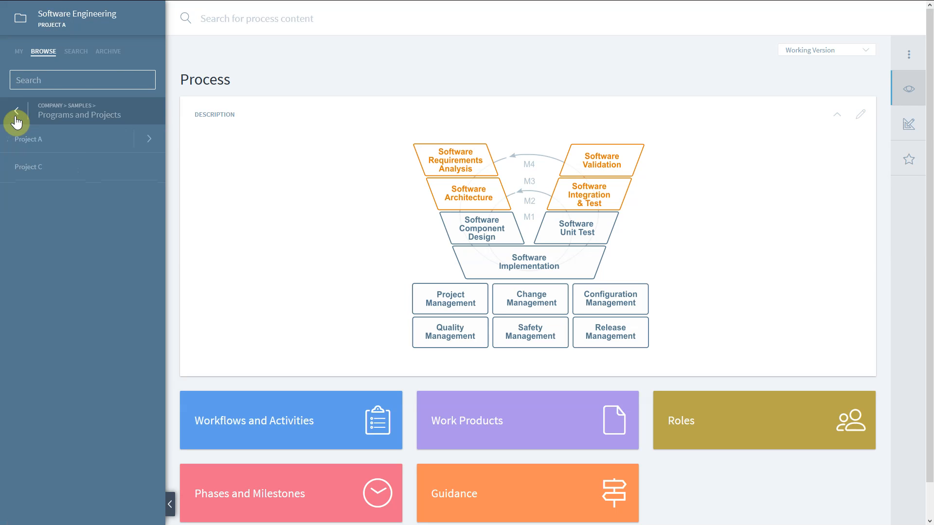
{"action": "left_click", "coordinate": [83, 80]}
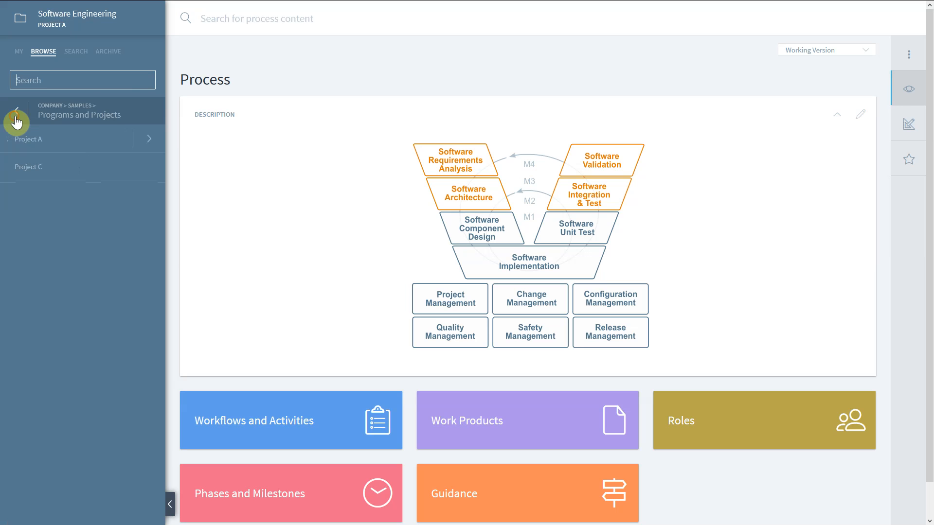
{"action": "left_click", "coordinate": [17, 112]}
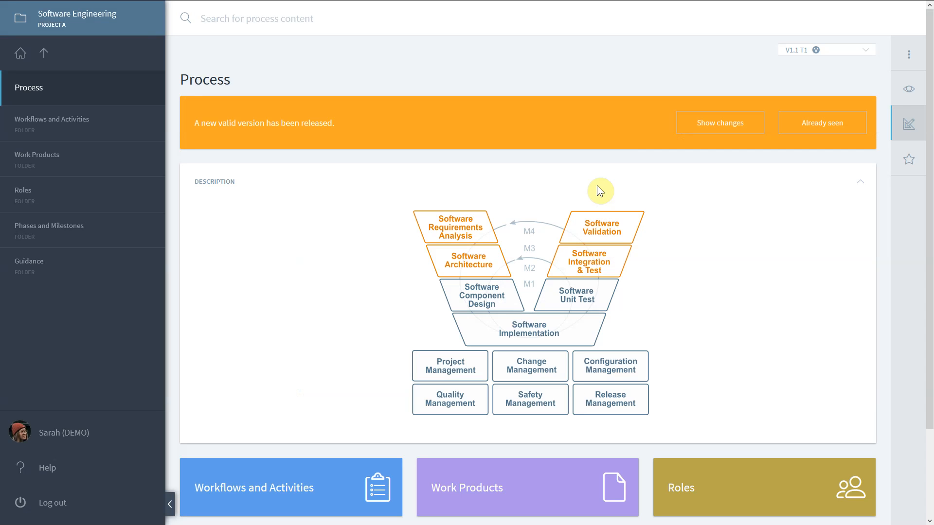
{"action": "mouse_move", "coordinate": [788, 66]}
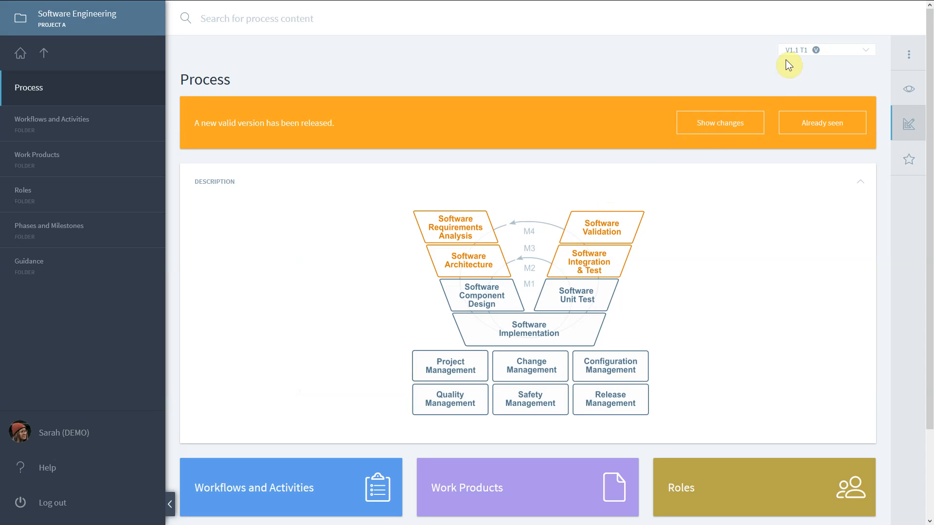
Switch to the Working Version and reopen the Workflows and Activities folder
{"action": "left_click", "coordinate": [825, 49]}
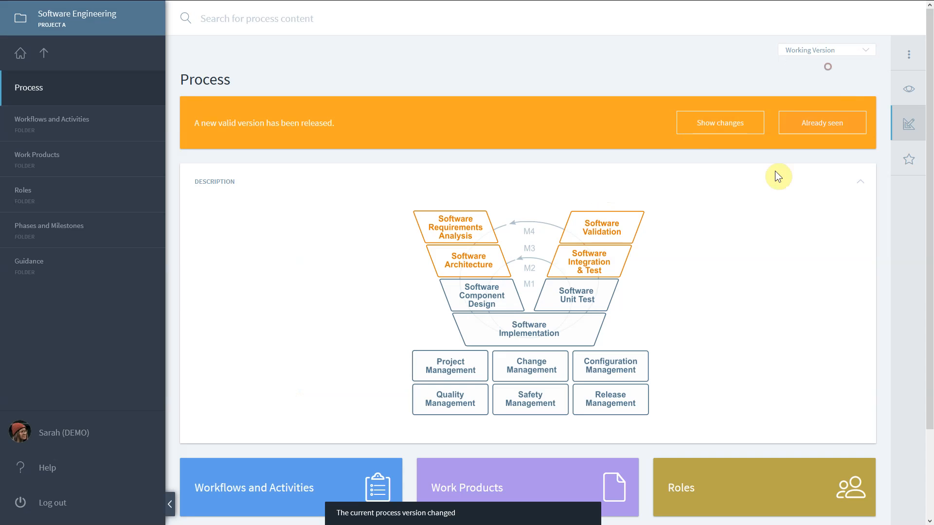
{"action": "left_click", "coordinate": [822, 123]}
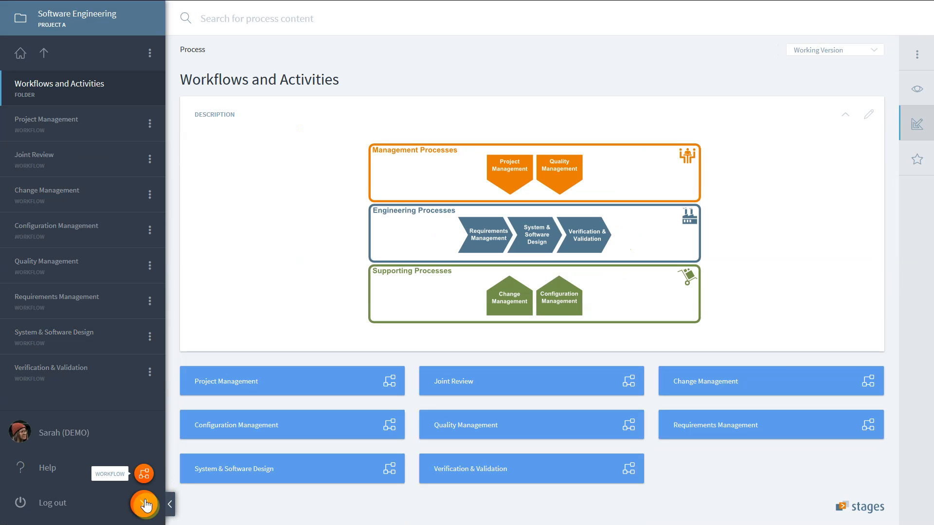
Show the orange add-element menu, then switch to released version V1.1 T1
{"action": "left_click", "coordinate": [144, 505]}
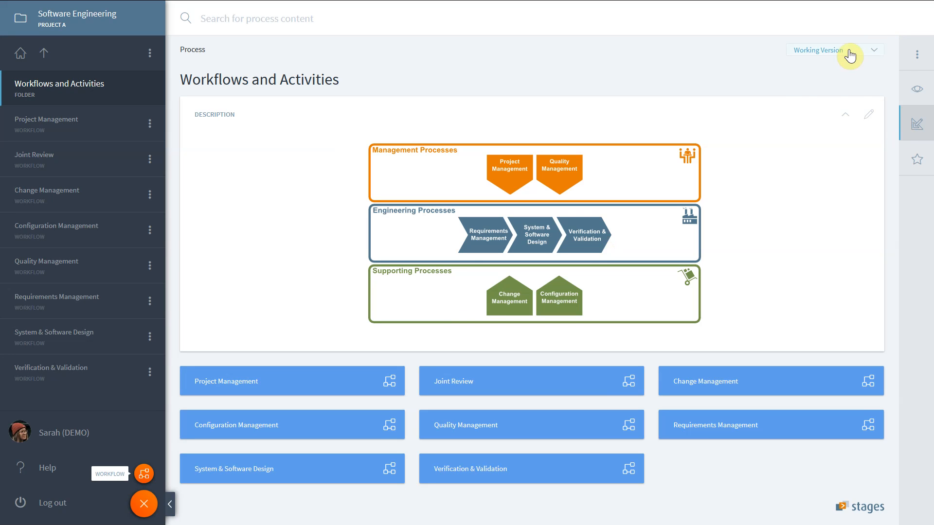
{"action": "left_click", "coordinate": [816, 50]}
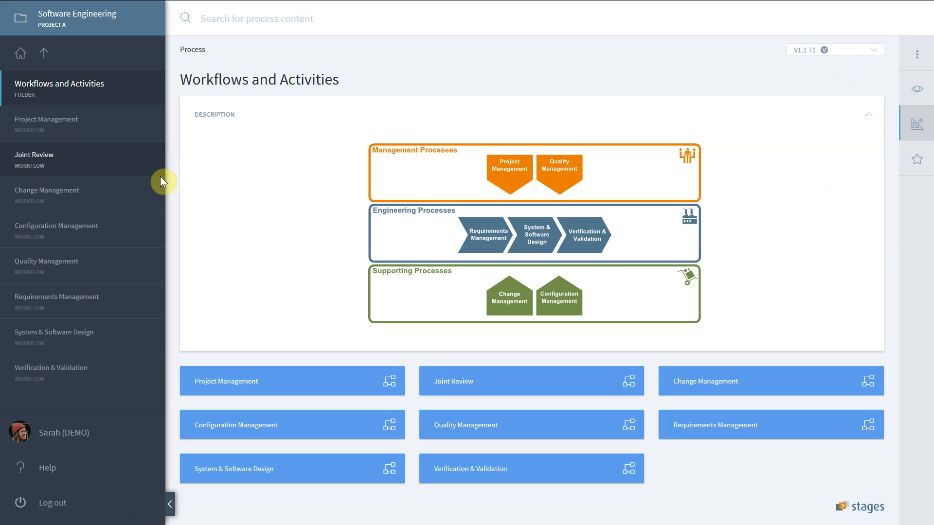
{"action": "mouse_move", "coordinate": [138, 169]}
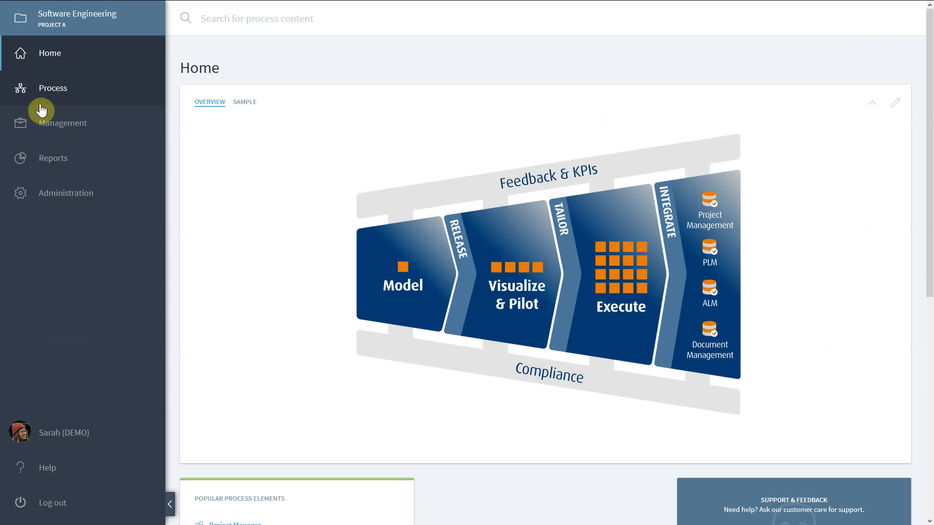
{"action": "left_click", "coordinate": [63, 122]}
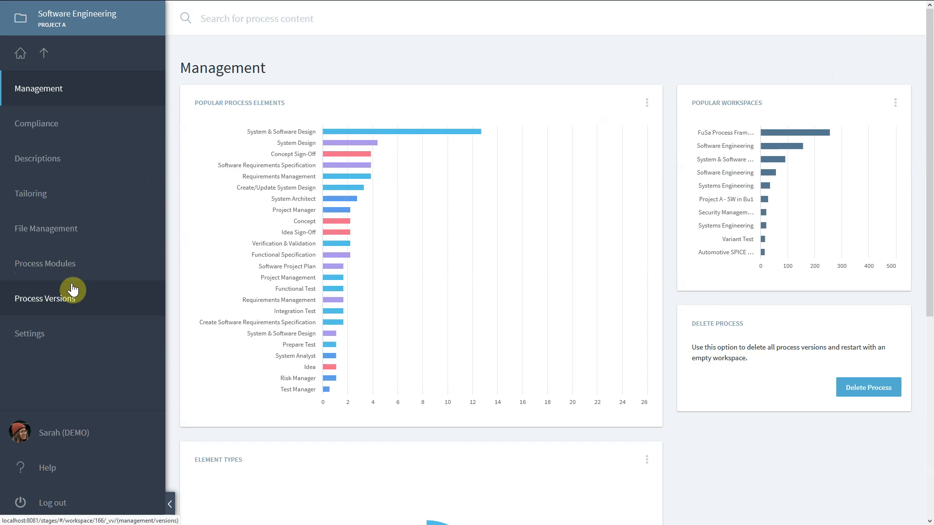
{"action": "left_click", "coordinate": [45, 298]}
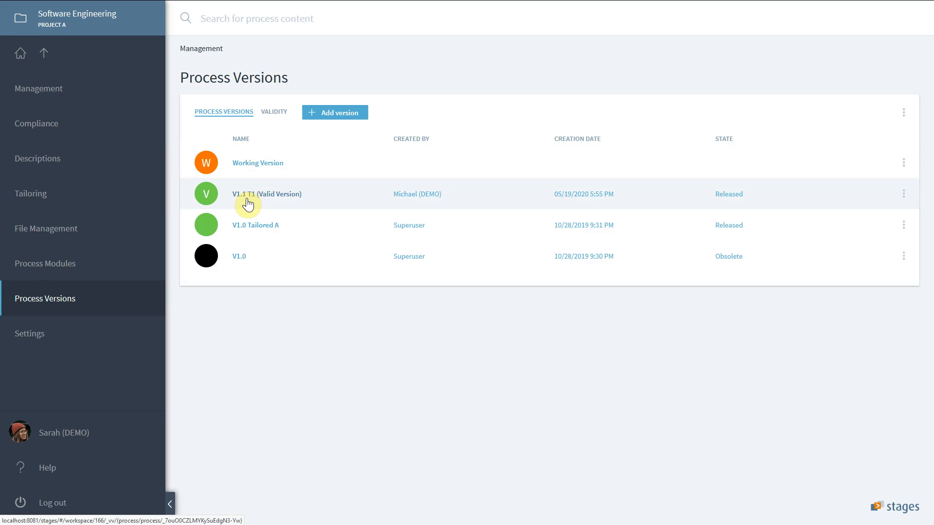
{"action": "mouse_move", "coordinate": [303, 197]}
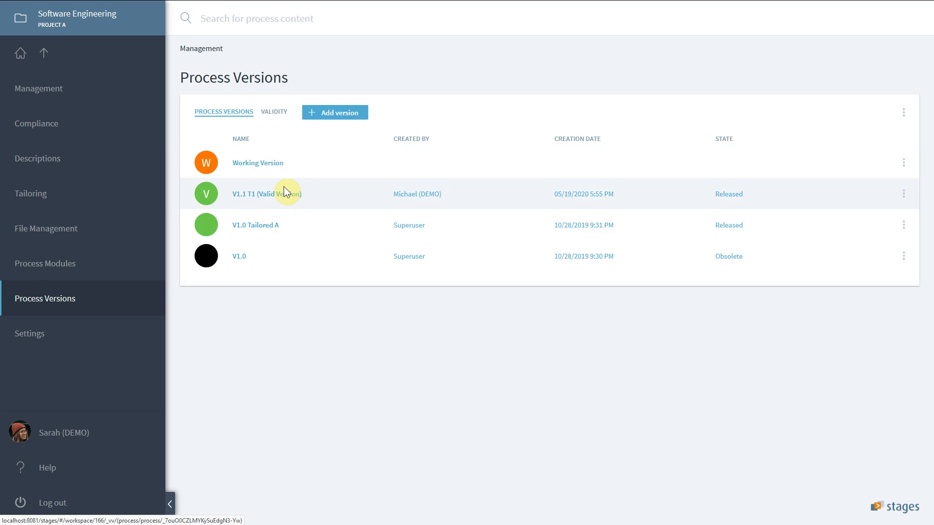
{"action": "mouse_move", "coordinate": [121, 92]}
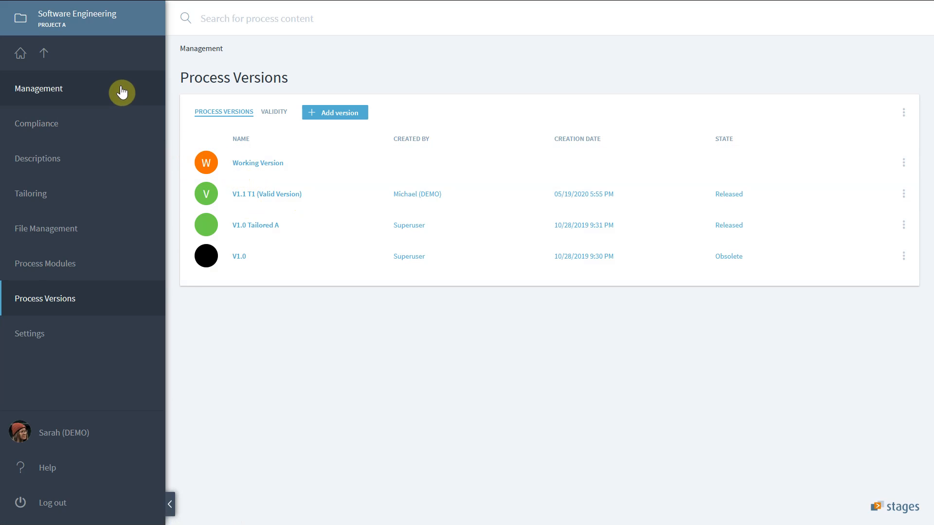
{"action": "left_click", "coordinate": [20, 53]}
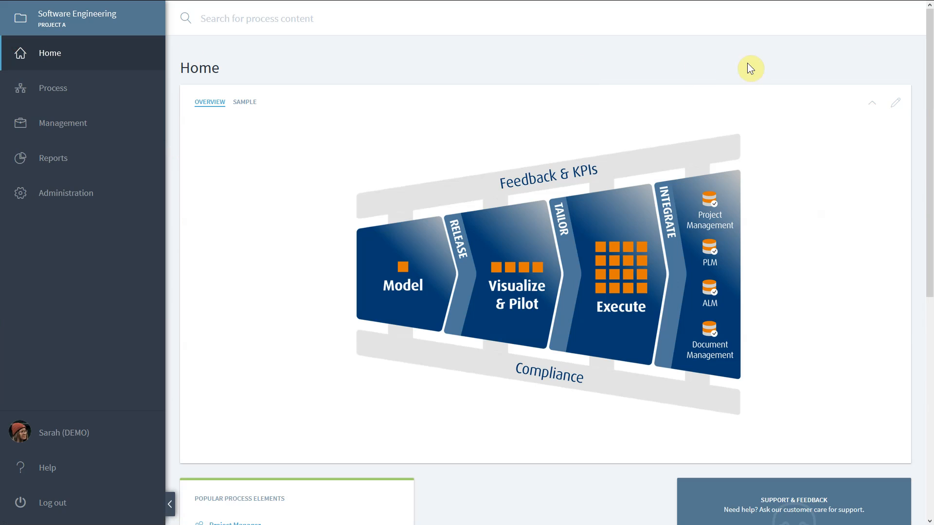